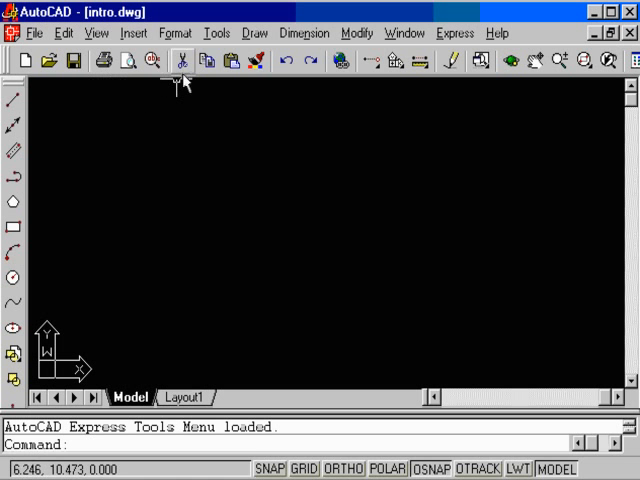
Display the Tools menu with spelling, properties, UCS and drafting settings commands.
{"action": "left_click", "coordinate": [216, 33]}
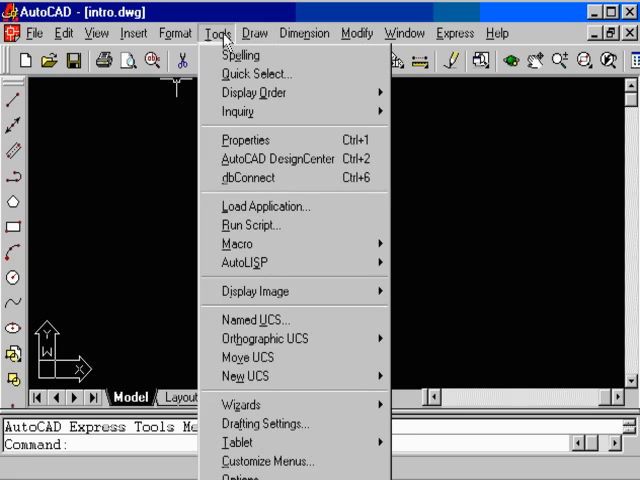
{"action": "left_click", "coordinate": [133, 33]}
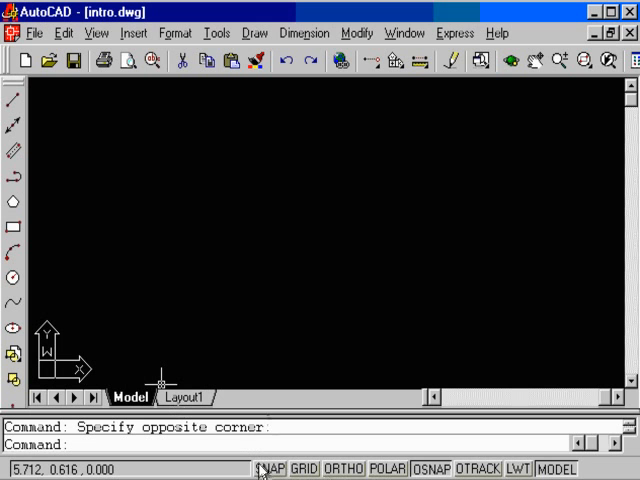
{"action": "mouse_move", "coordinate": [272, 327]}
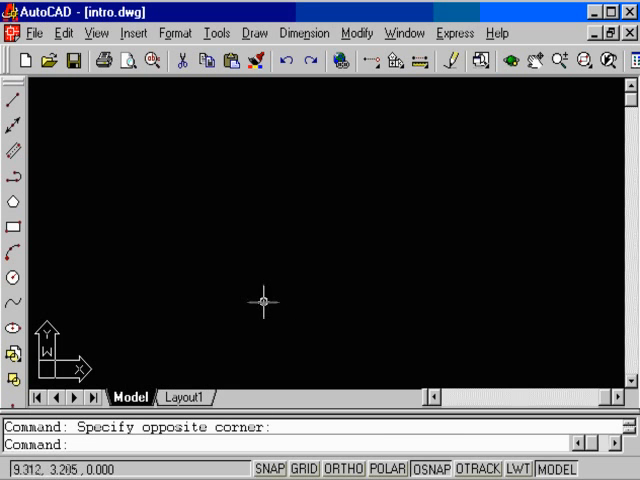
Reopen the Tools menu to show its utility commands again.
{"action": "left_click", "coordinate": [210, 33]}
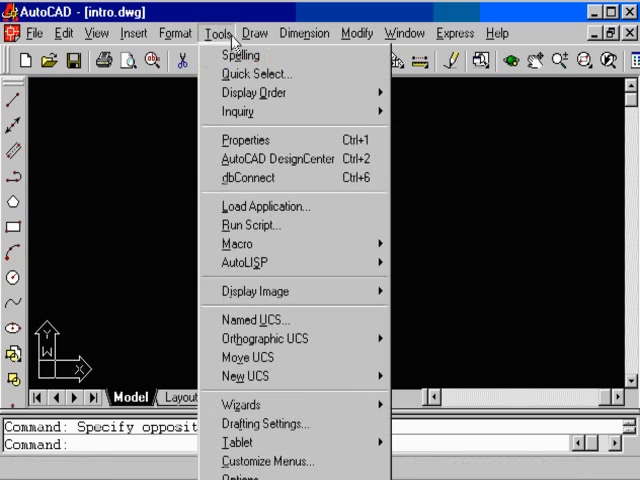